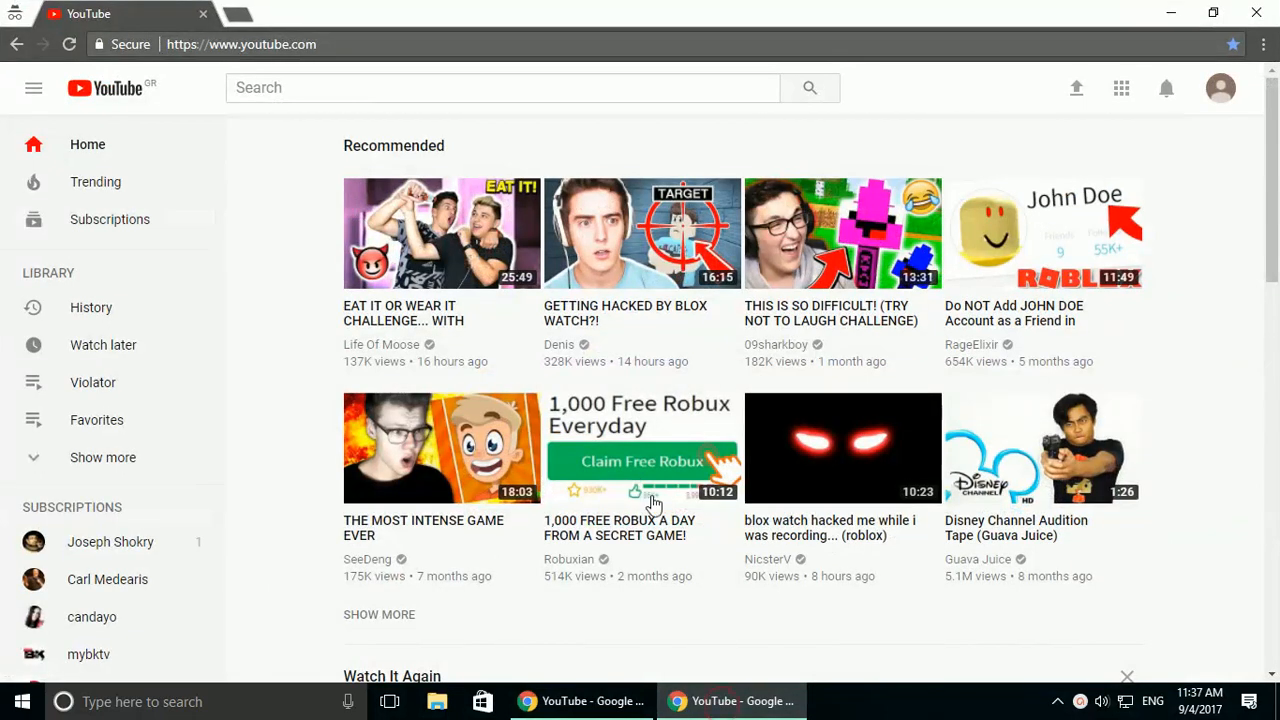
mouse_move(615, 619)
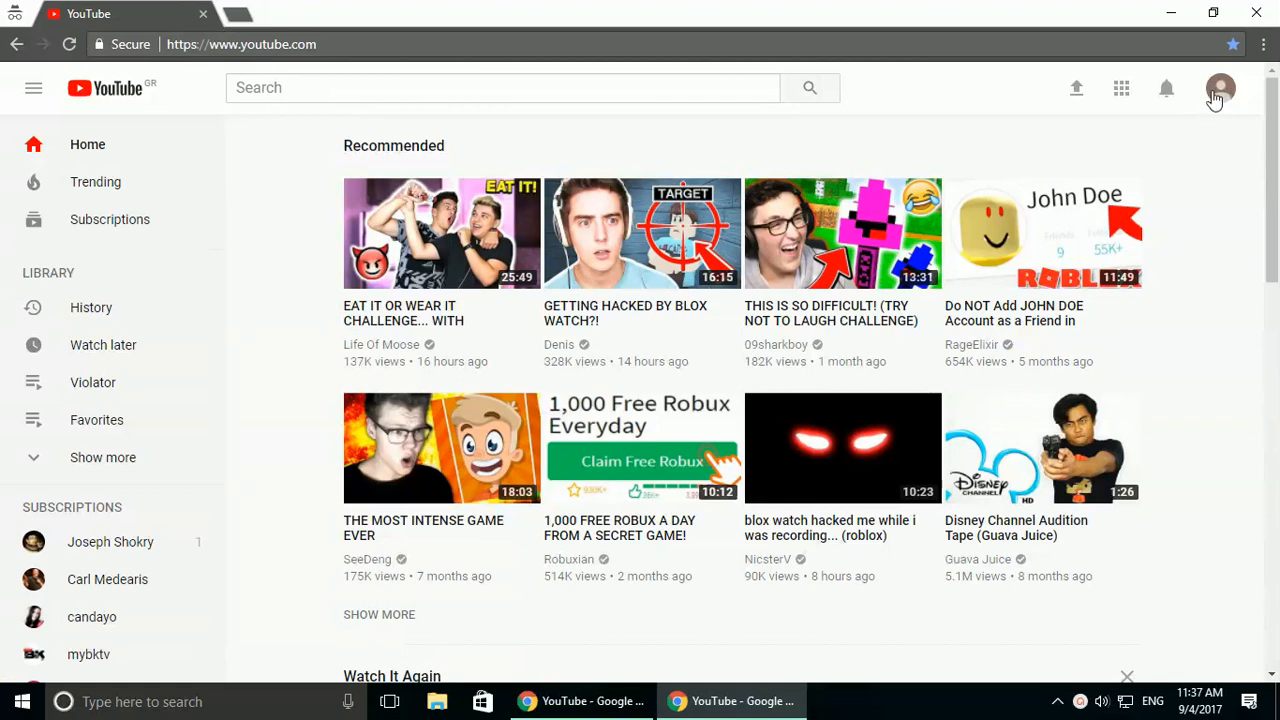
mouse_move(1030, 305)
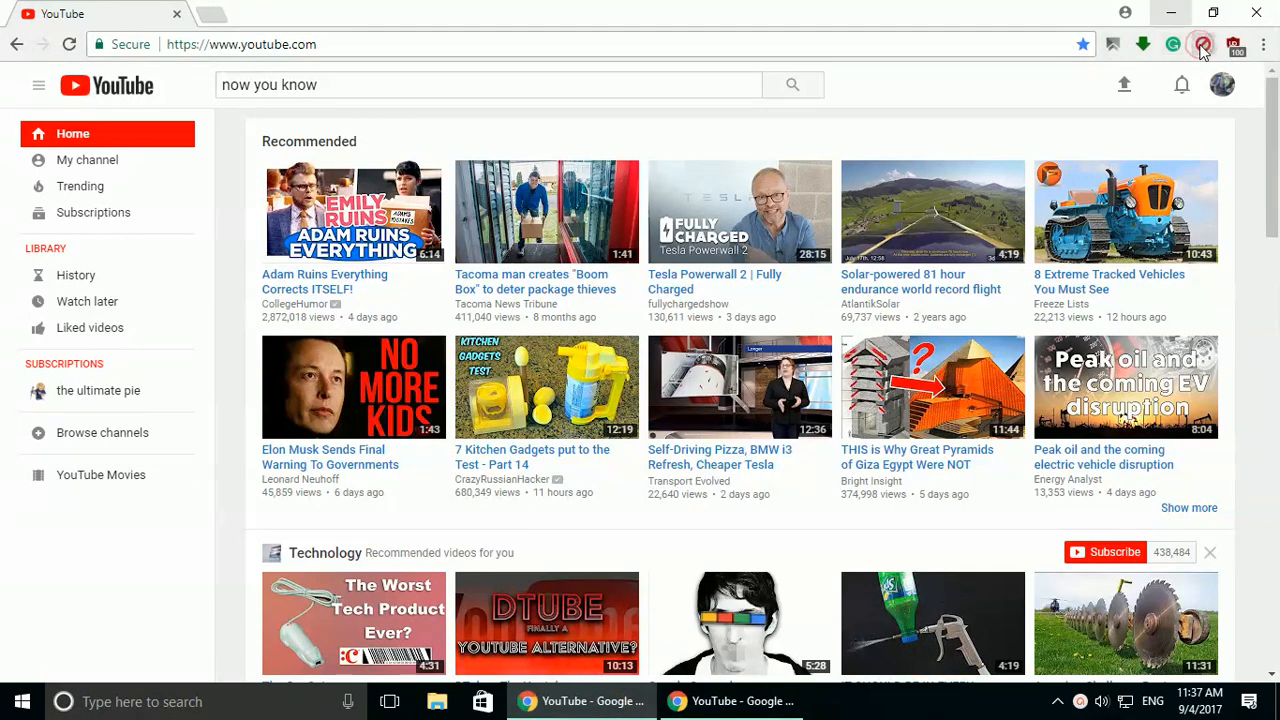
Step: Open the 'Video Blocker - Chrome Web Store' result from the extension search
click(1201, 44)
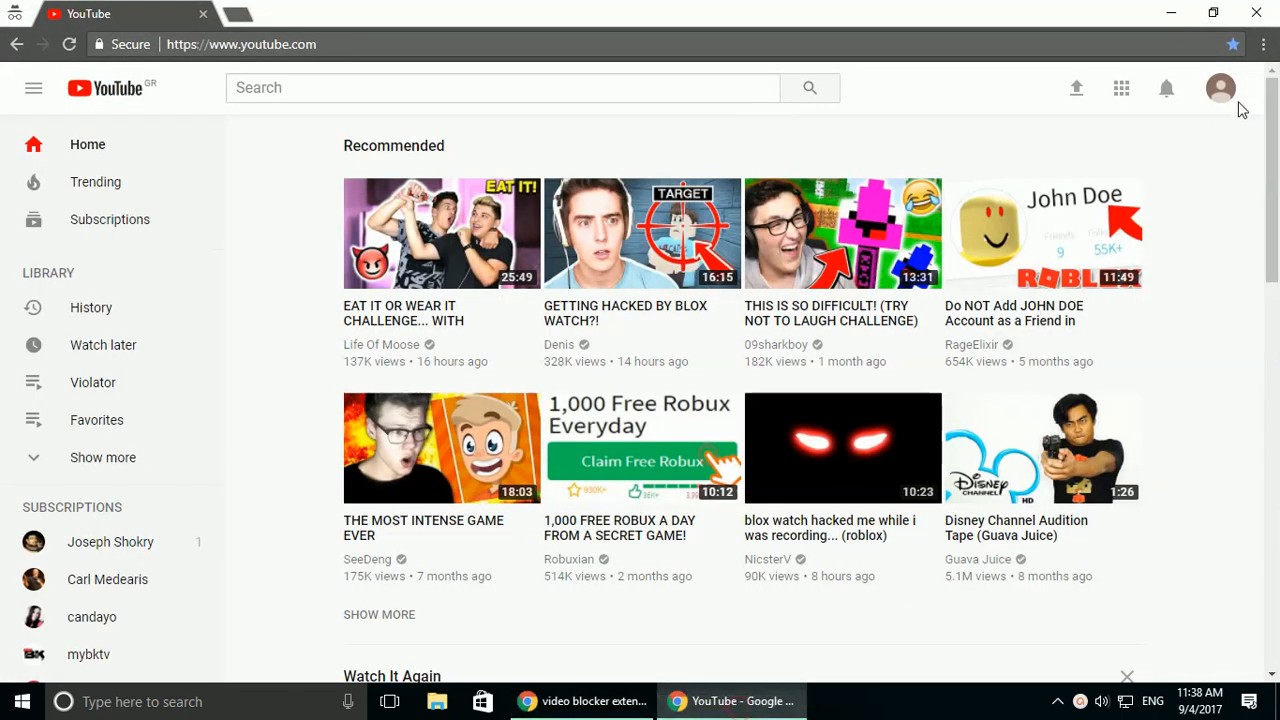
mouse_move(1220, 90)
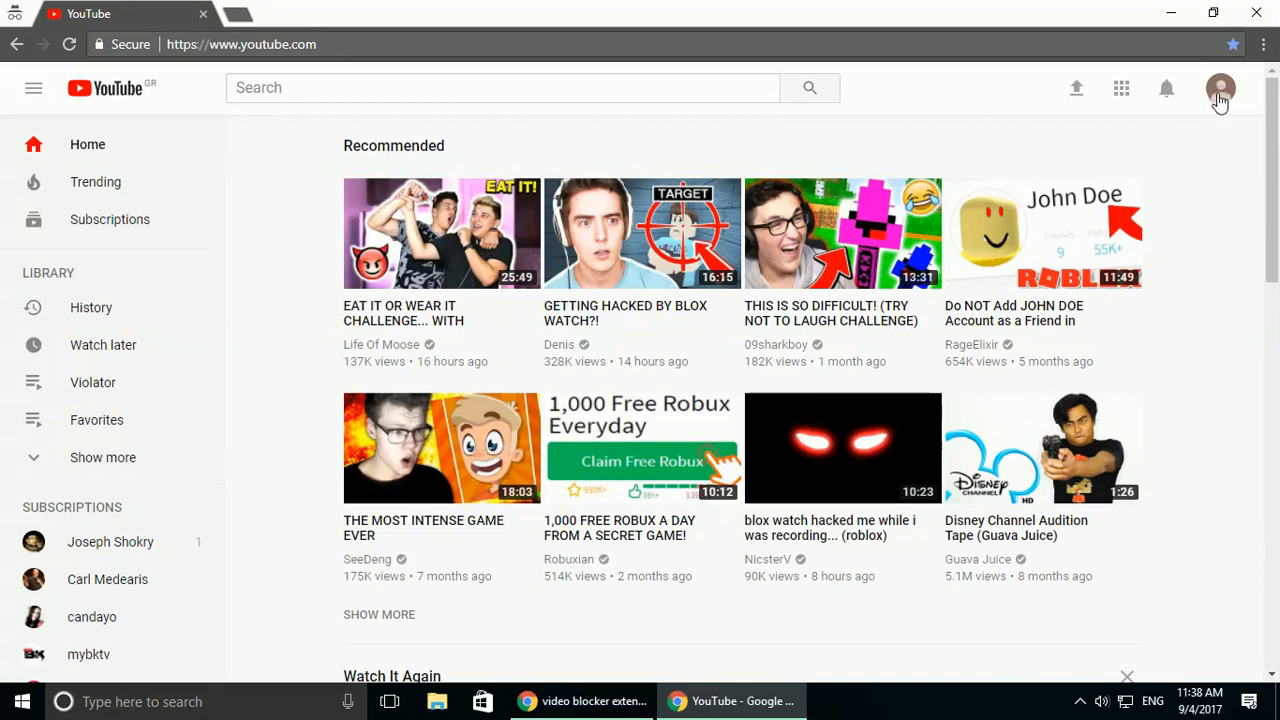
click(1220, 88)
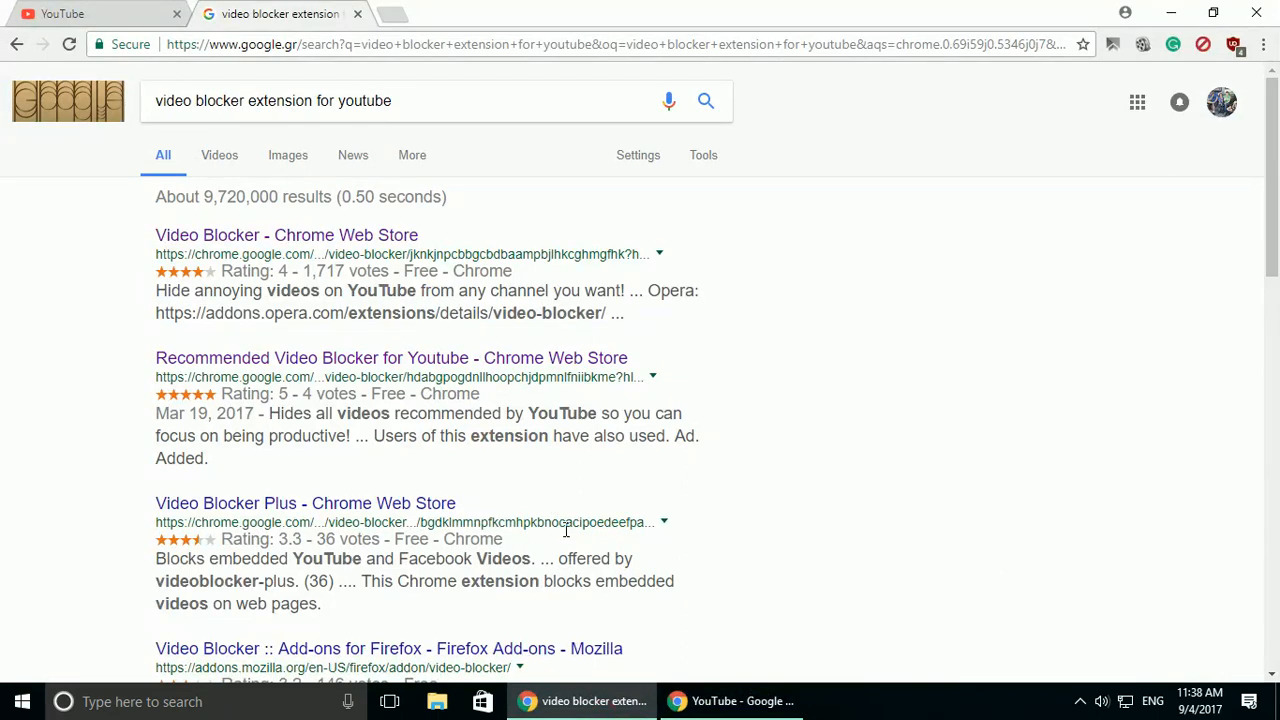
mouse_move(455, 415)
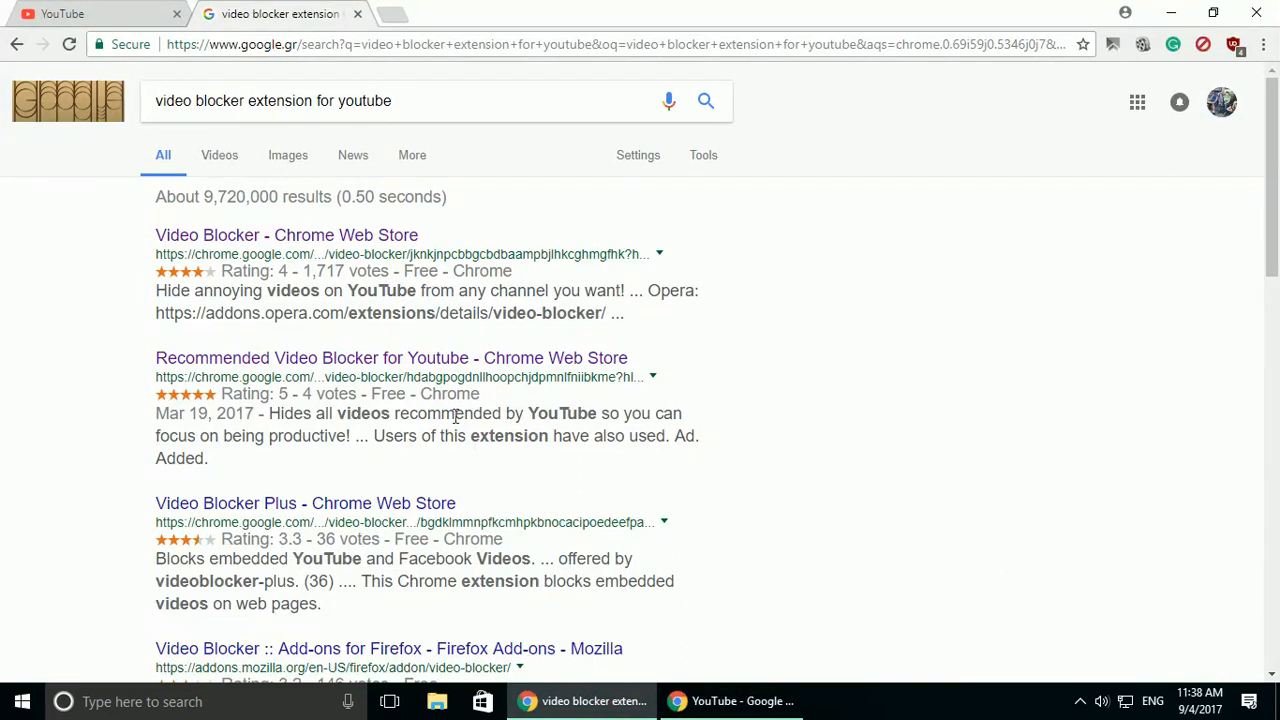
click(286, 235)
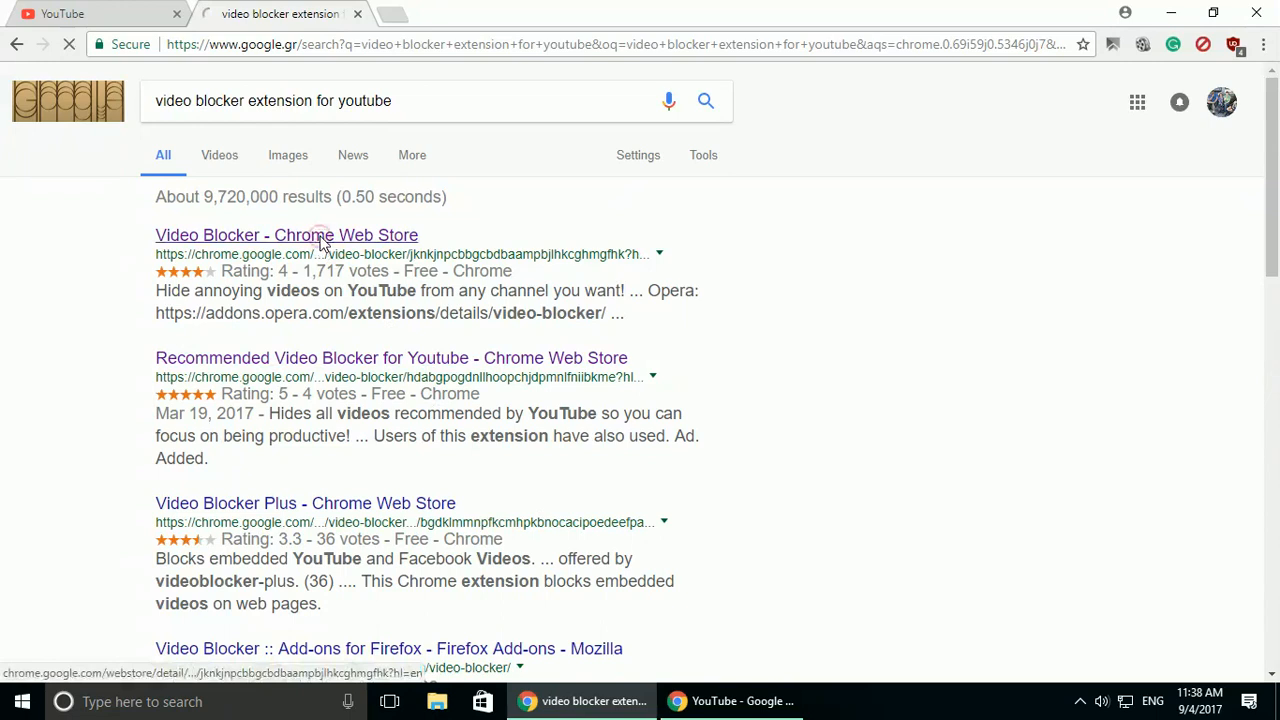
Step: View the Video Blocker store listing and advance to the next screenshot
click(286, 235)
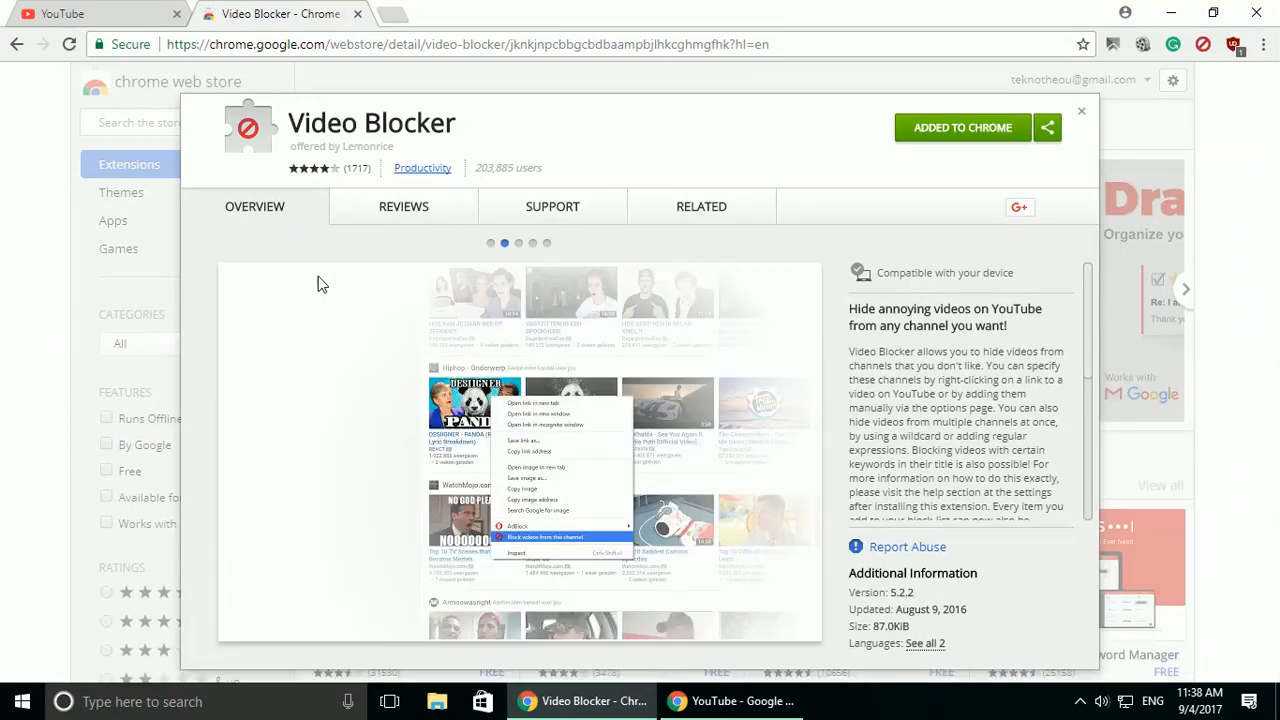
click(546, 537)
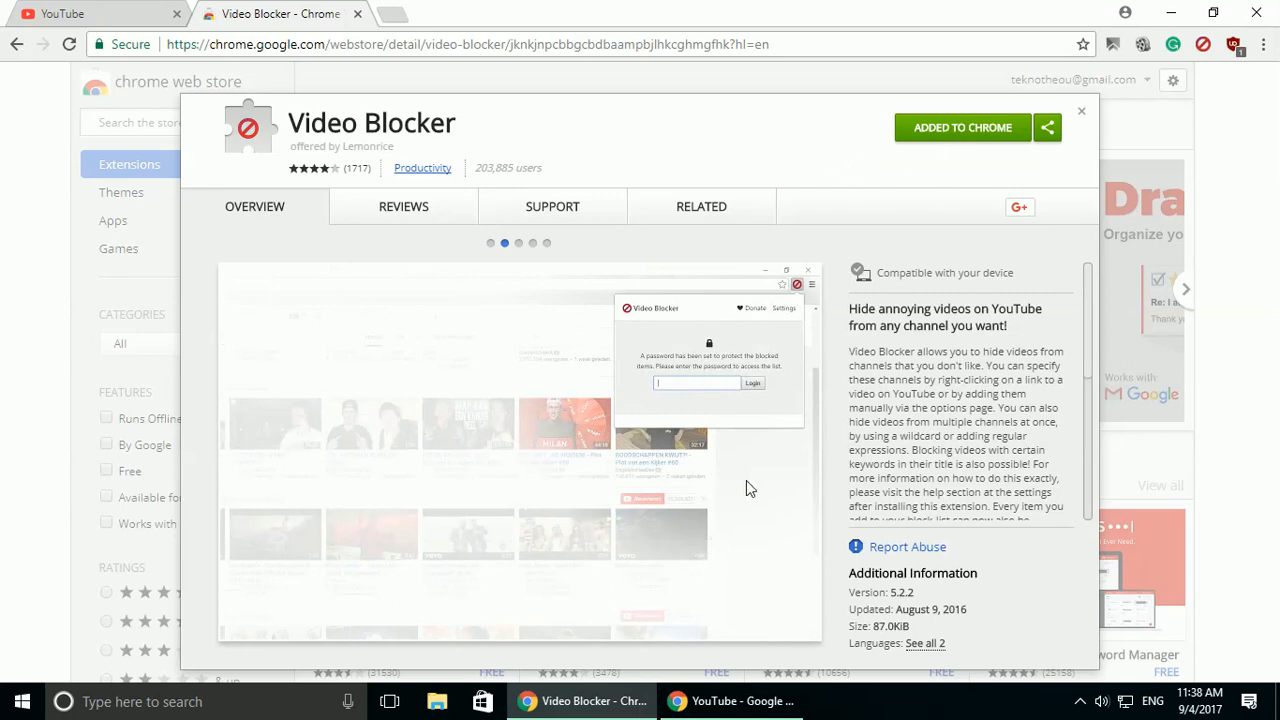
Step: Switch to the new-design YouTube window and open the profile account menu
click(95, 13)
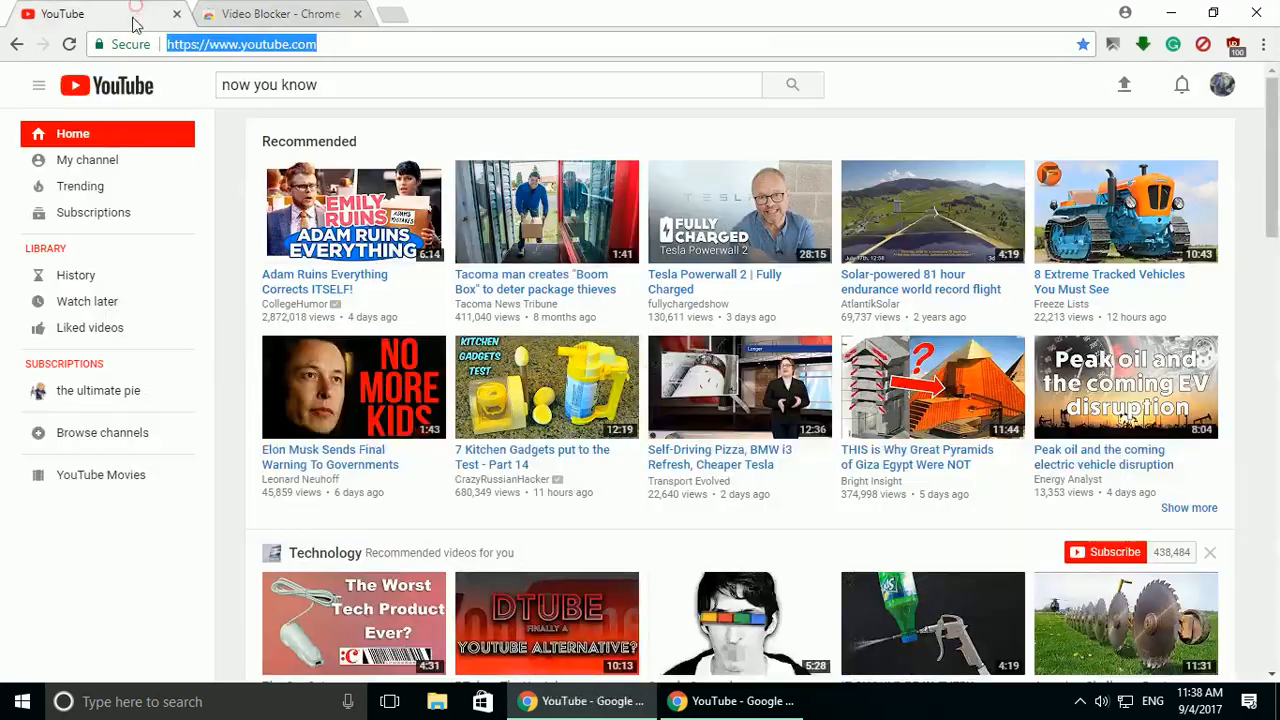
right_click(294, 304)
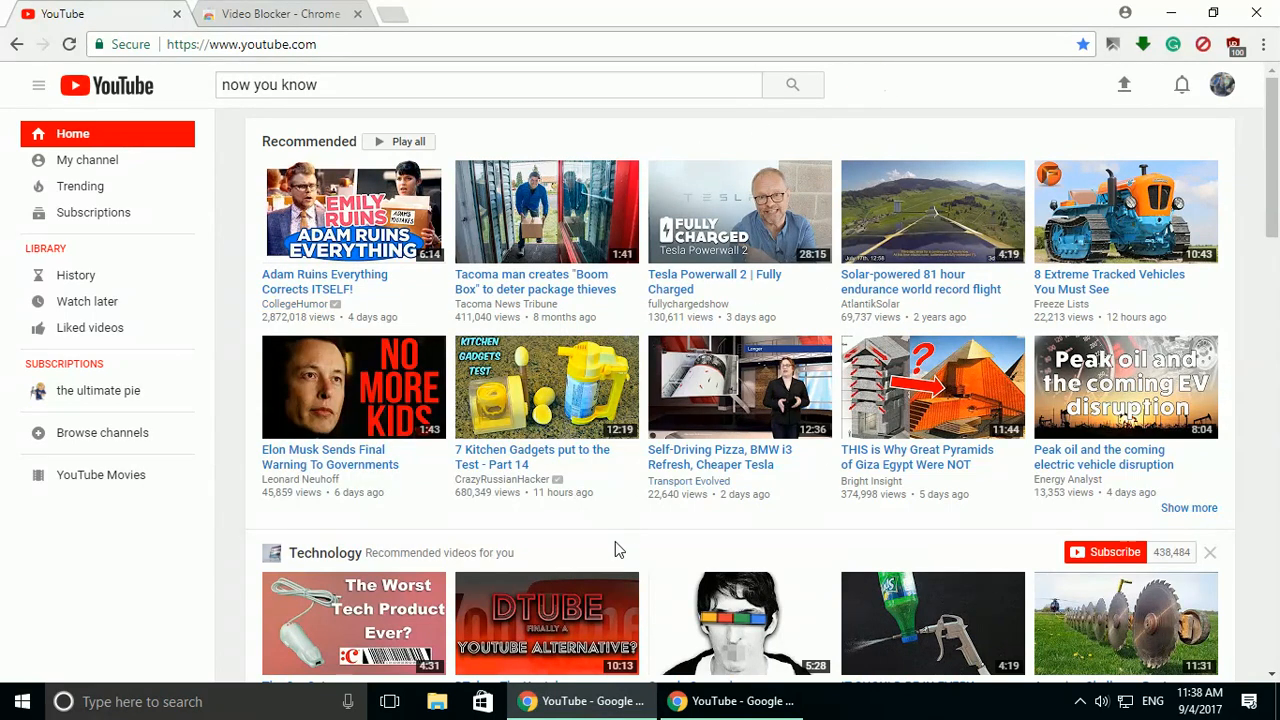
click(1221, 87)
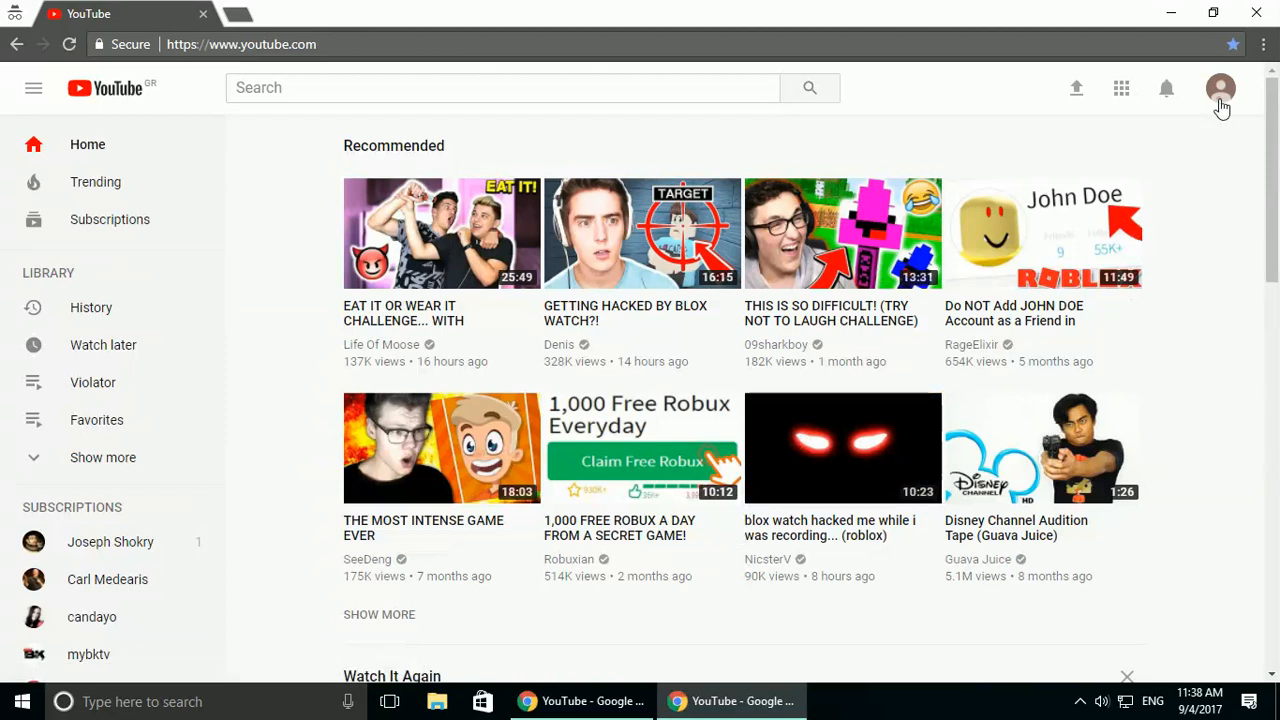
click(1220, 88)
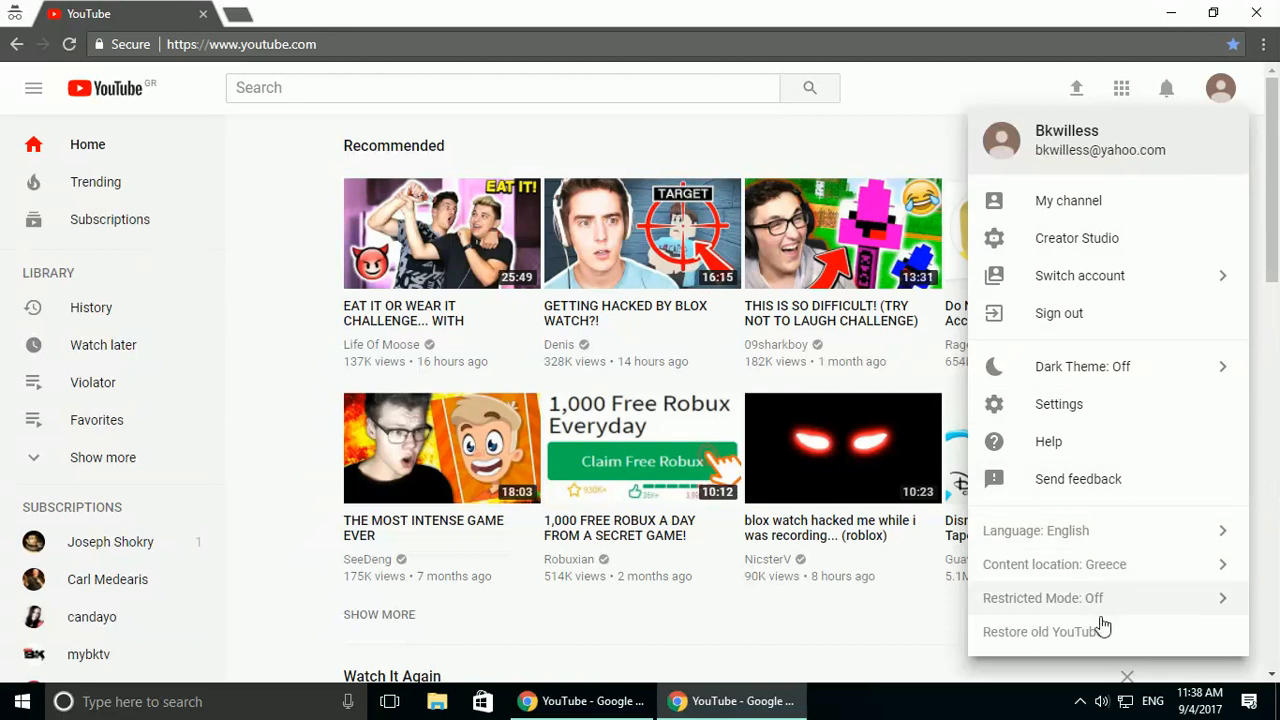
mouse_move(1047, 635)
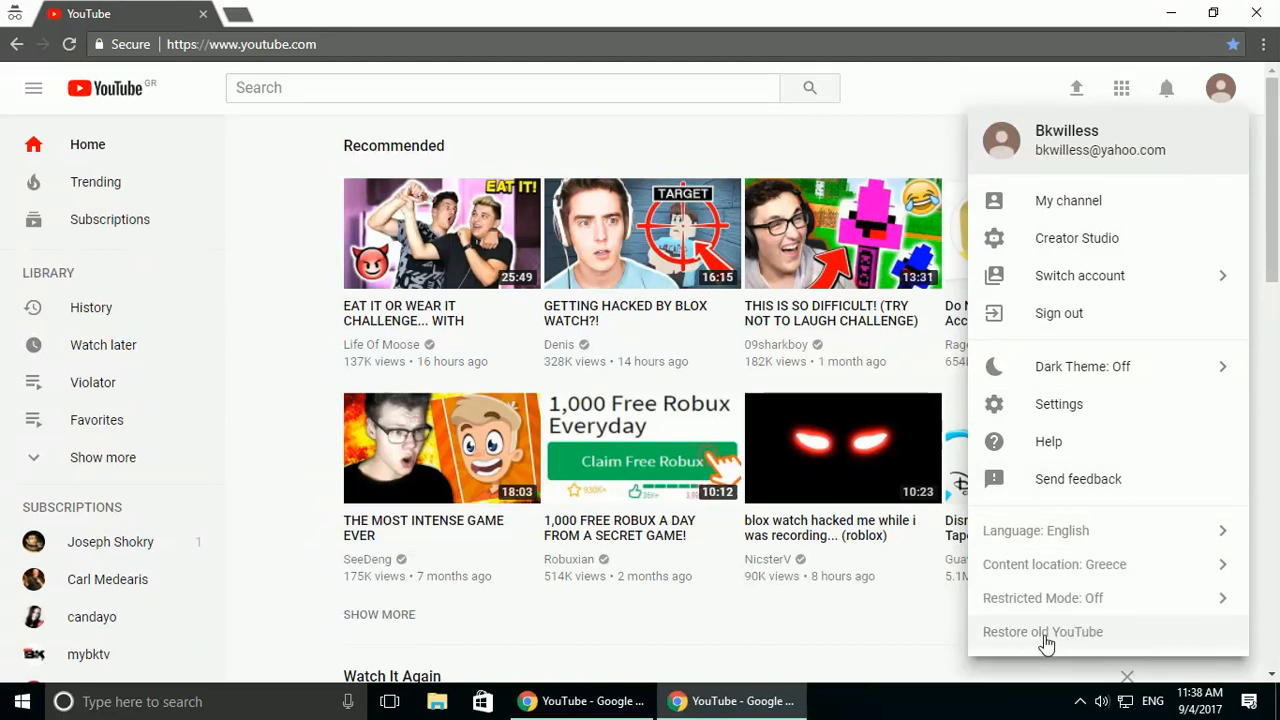
Step: Restore old YouTube, giving 'My reason isn't listed' as the feedback reason
click(1043, 631)
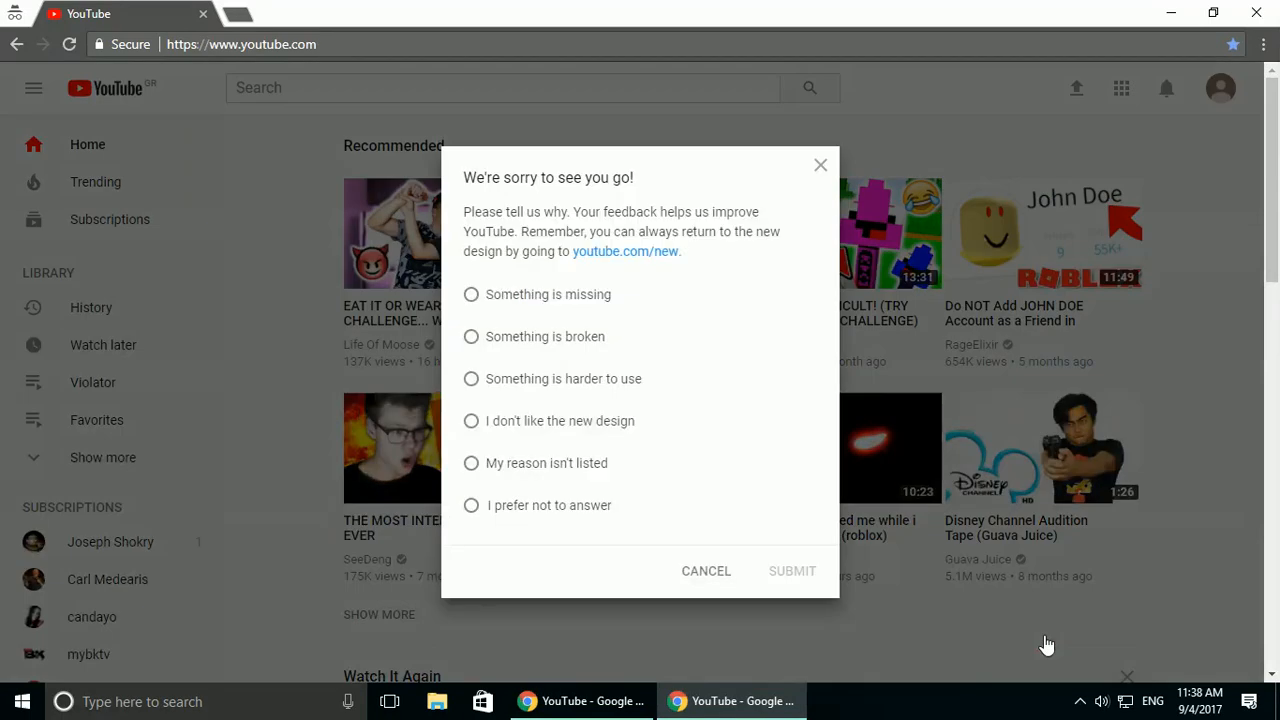
mouse_move(594, 411)
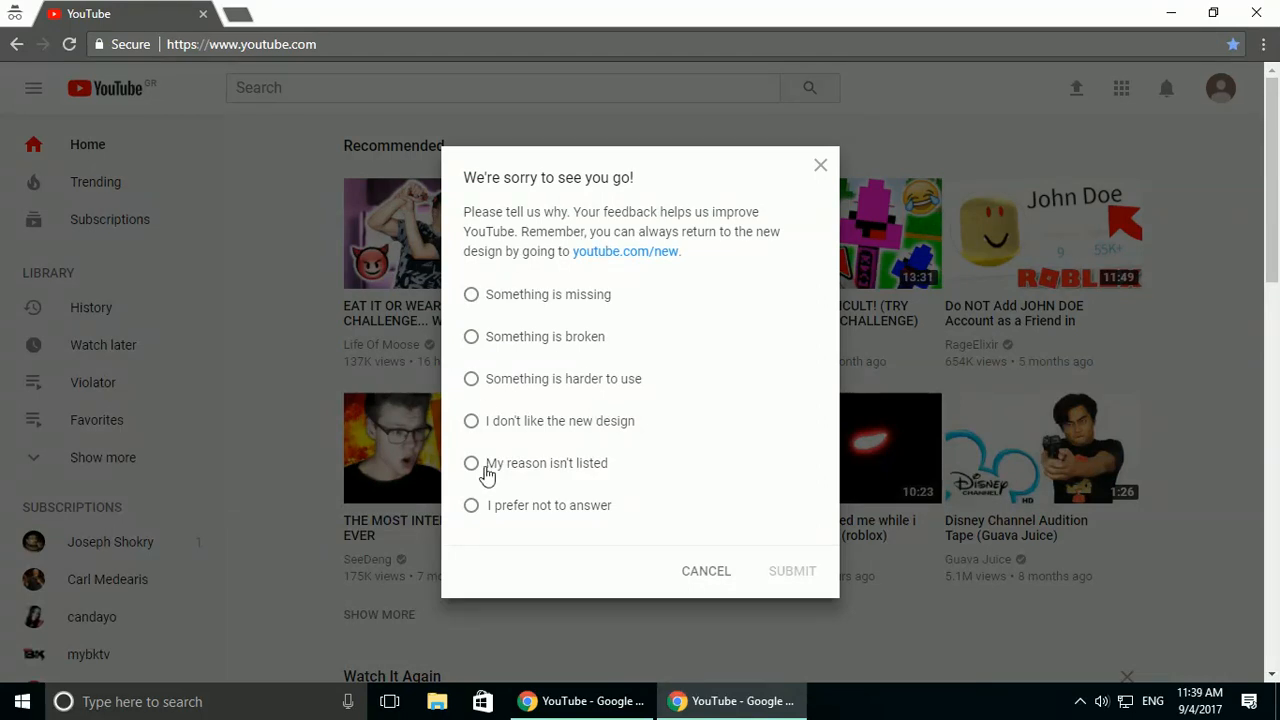
click(471, 463)
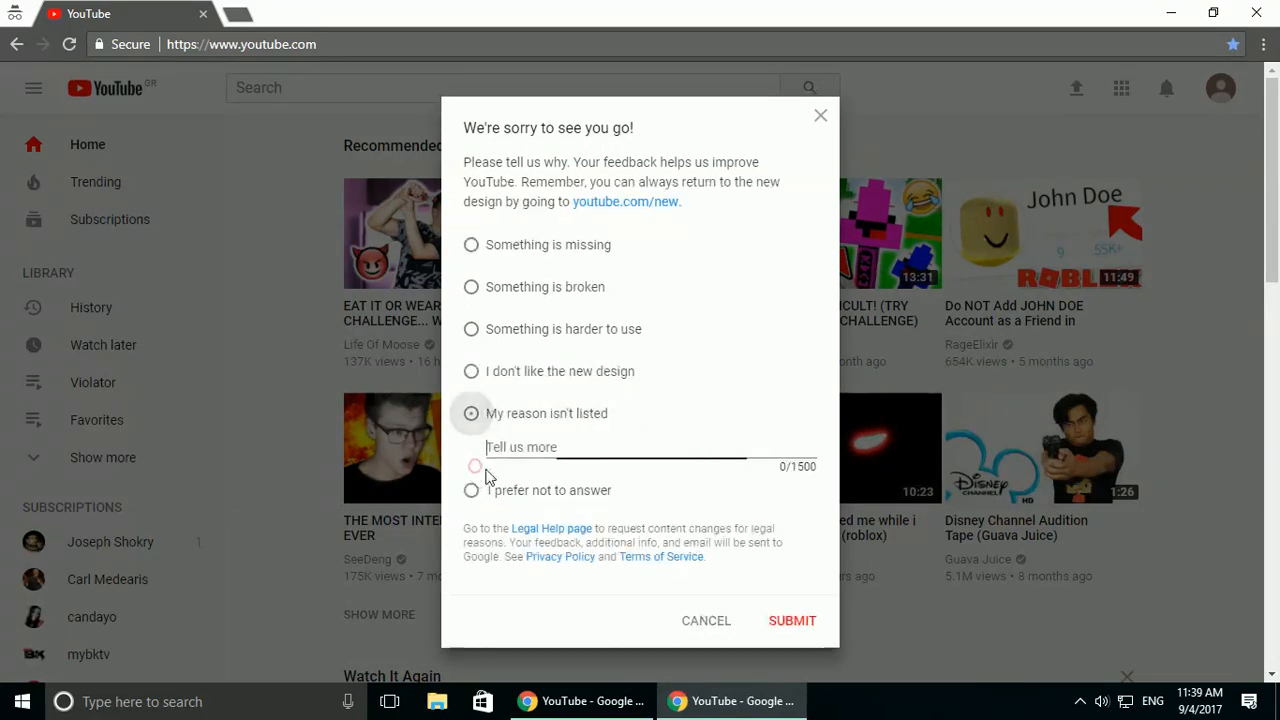
click(471, 413)
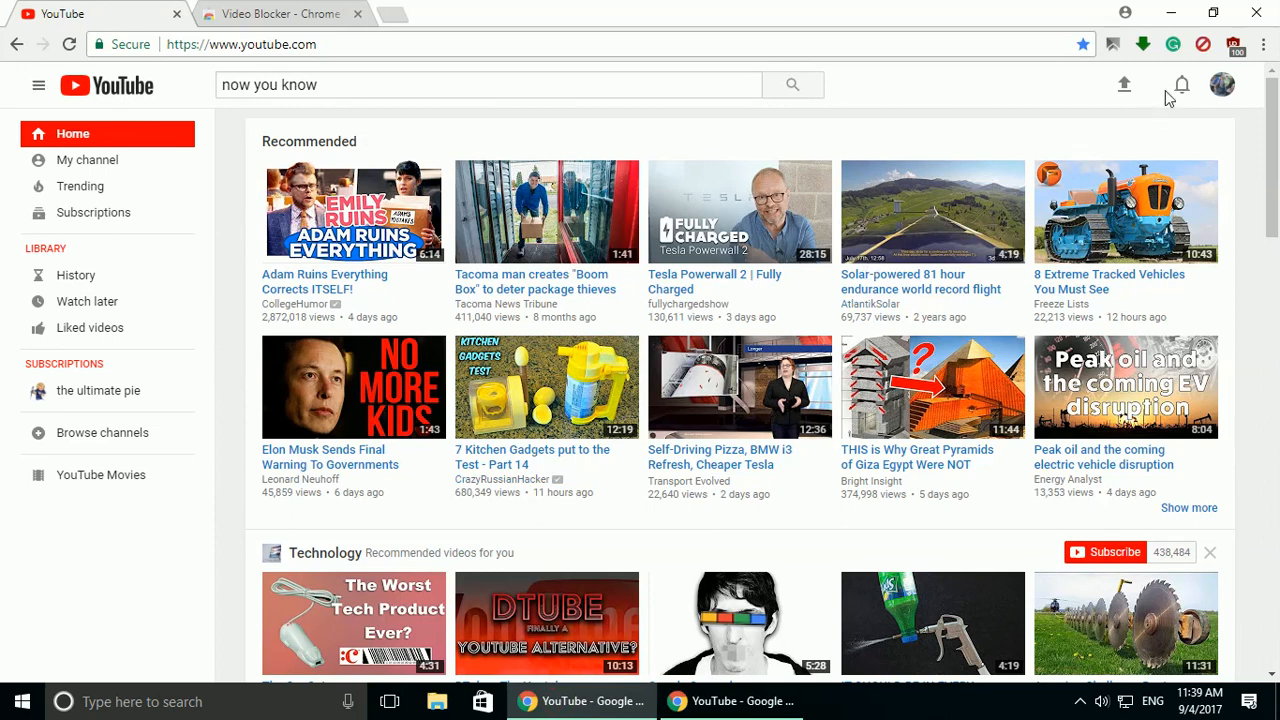
mouse_move(1203, 45)
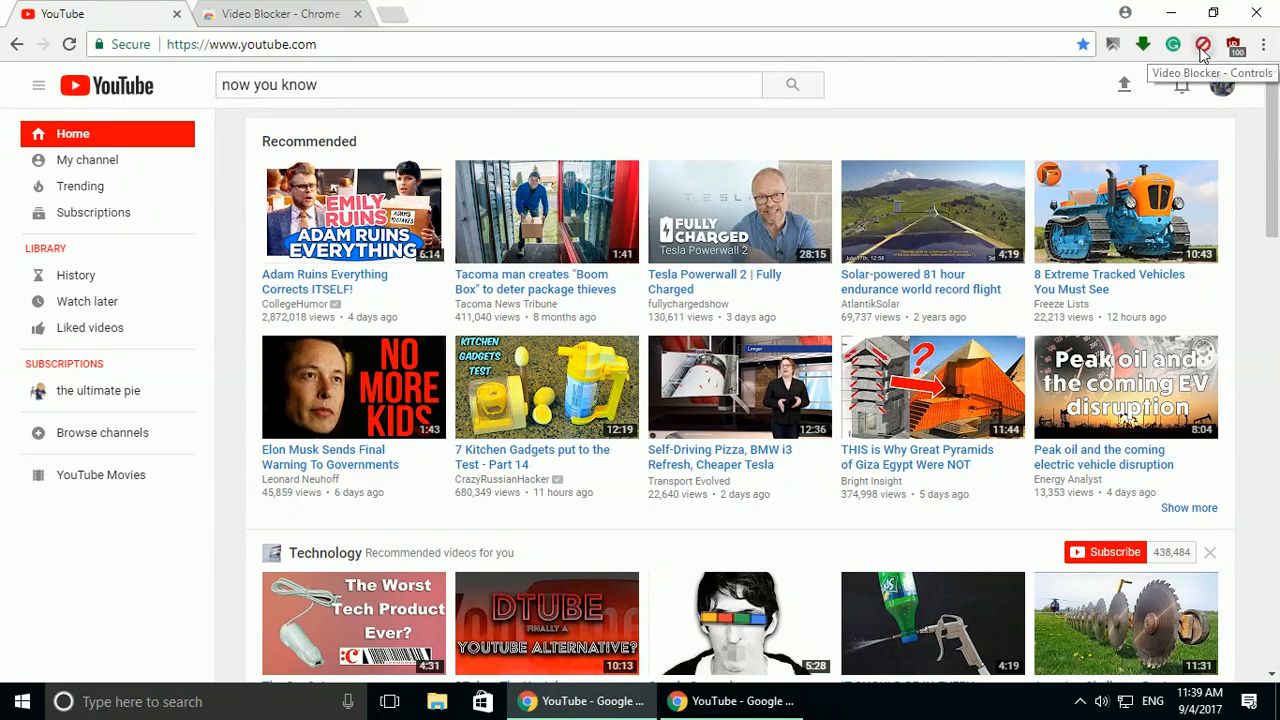
Step: Open the Video Blocker popup and scroll through its 271 blocked channels
click(1203, 44)
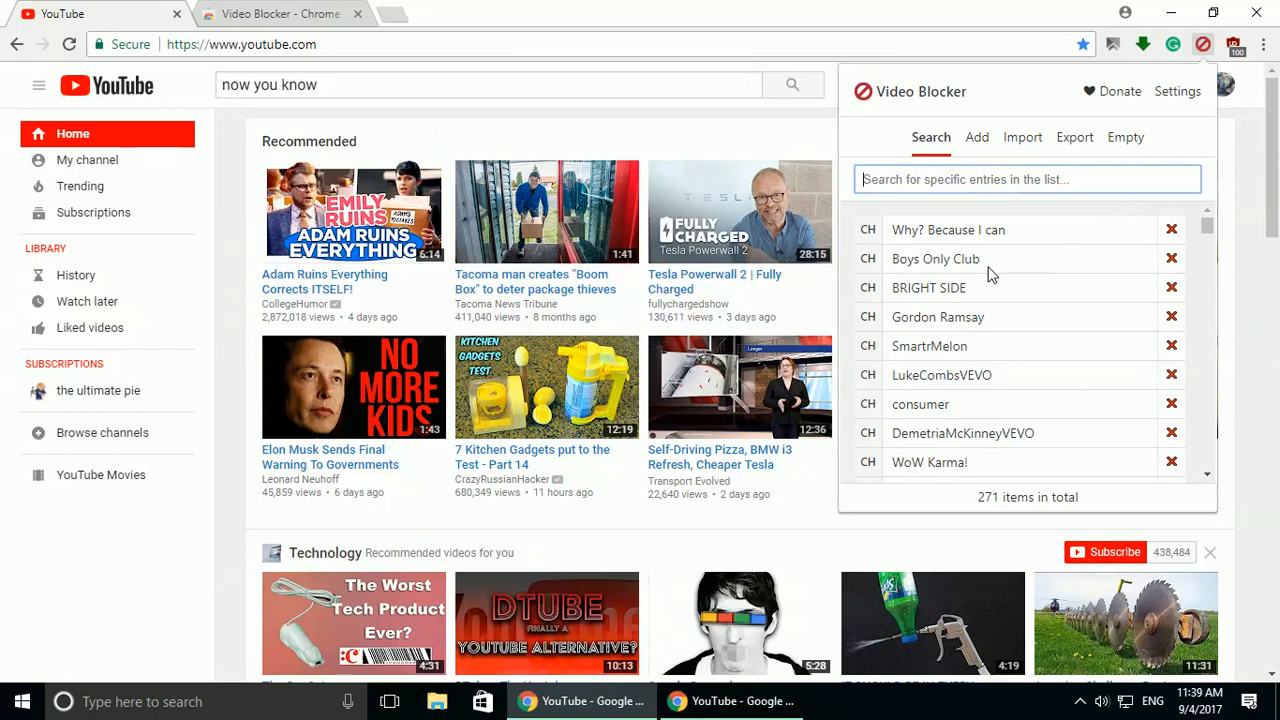
mouse_move(1020, 505)
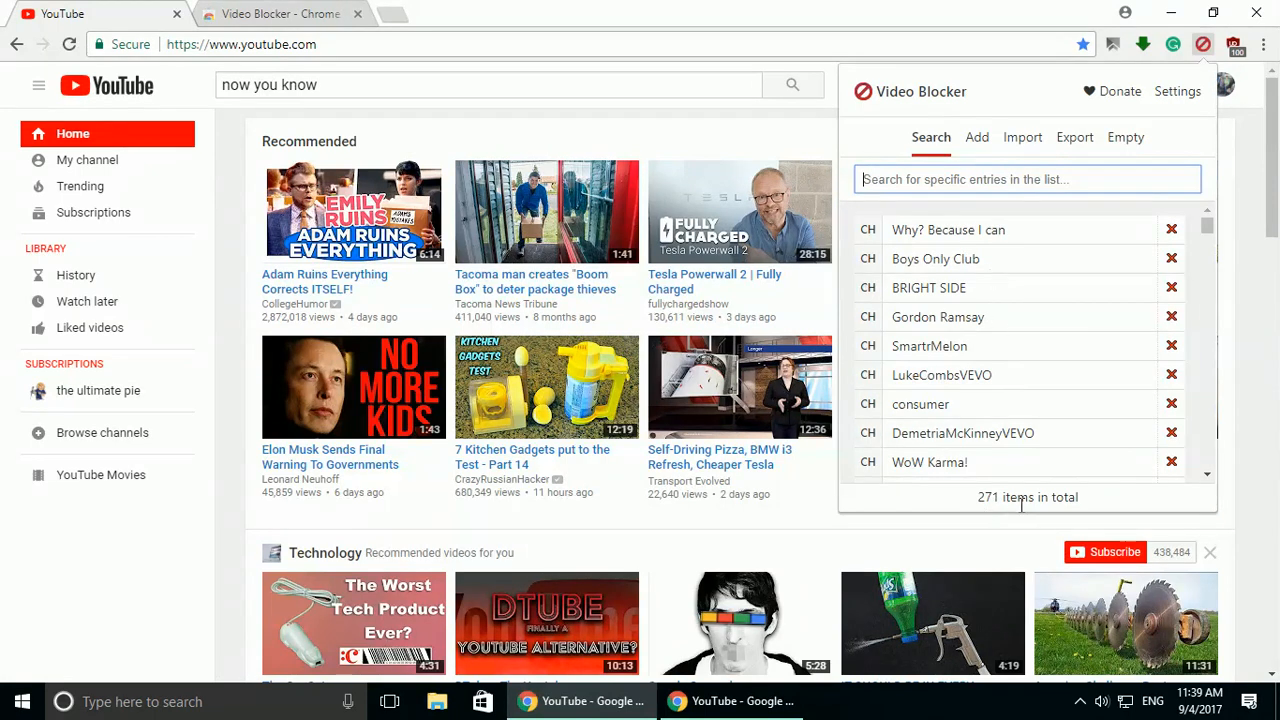
scroll(down, 3)
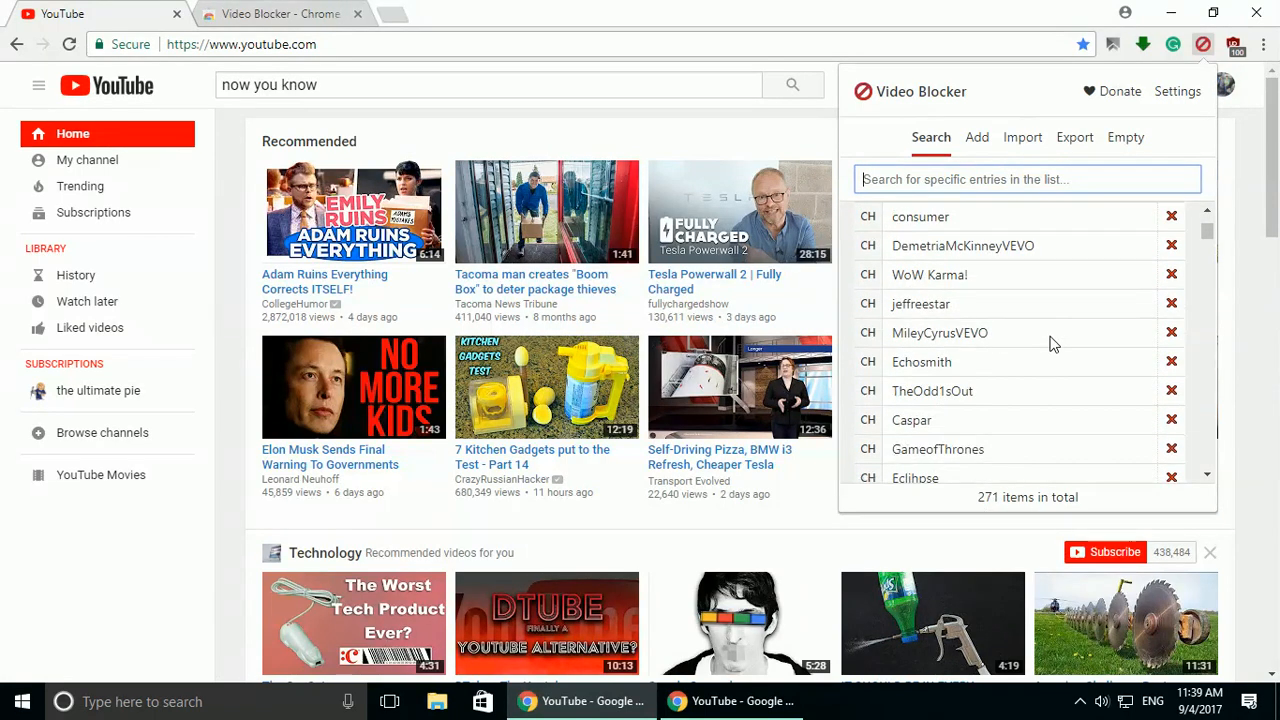
scroll(down, 3)
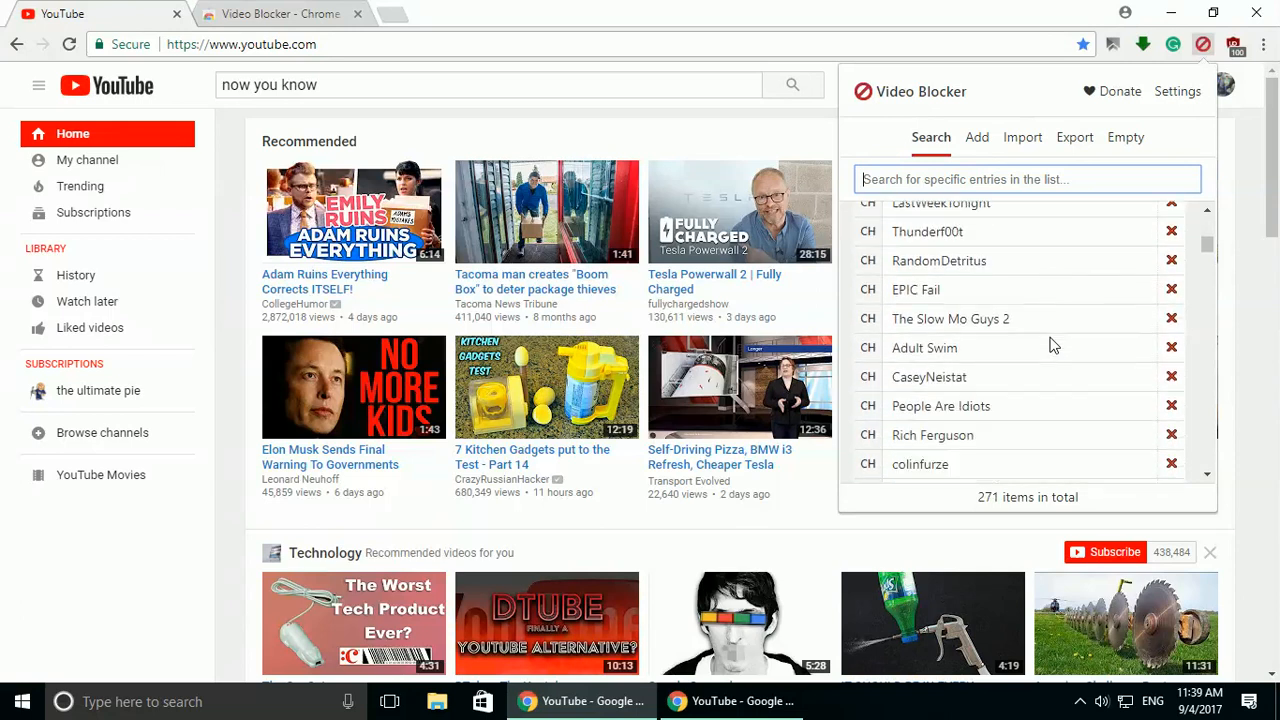
scroll(down, 3)
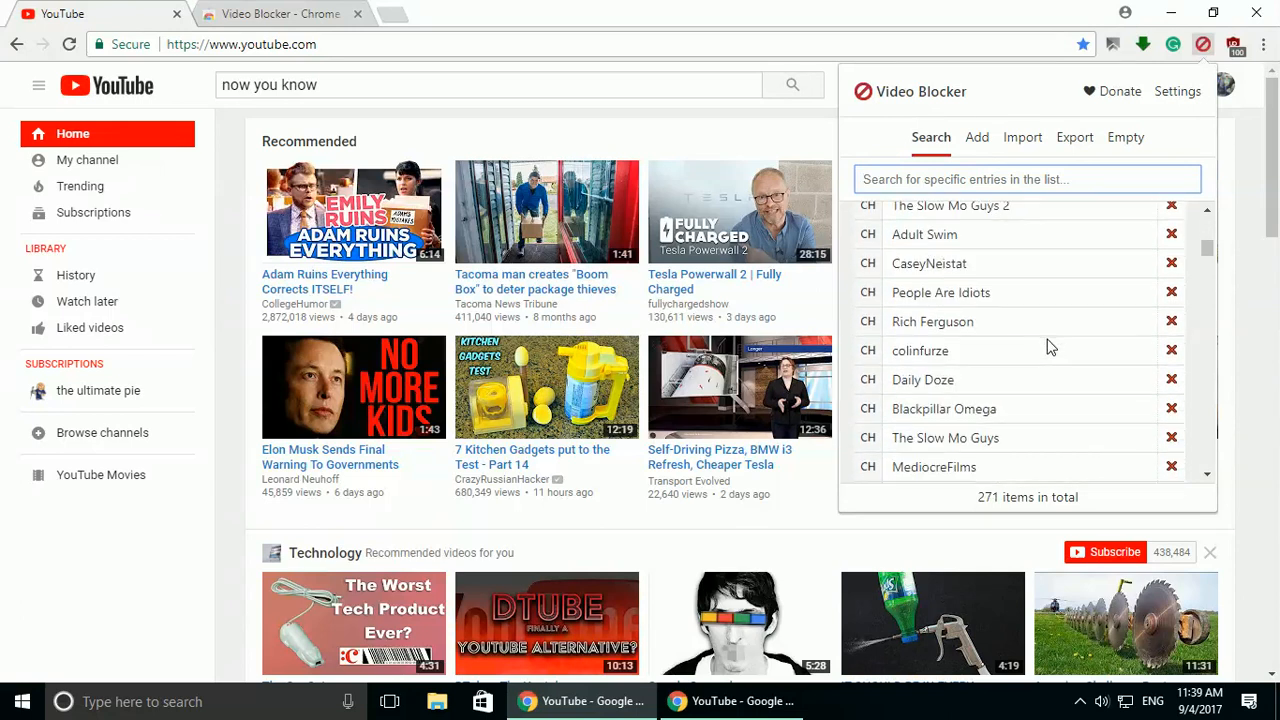
scroll(down, 3)
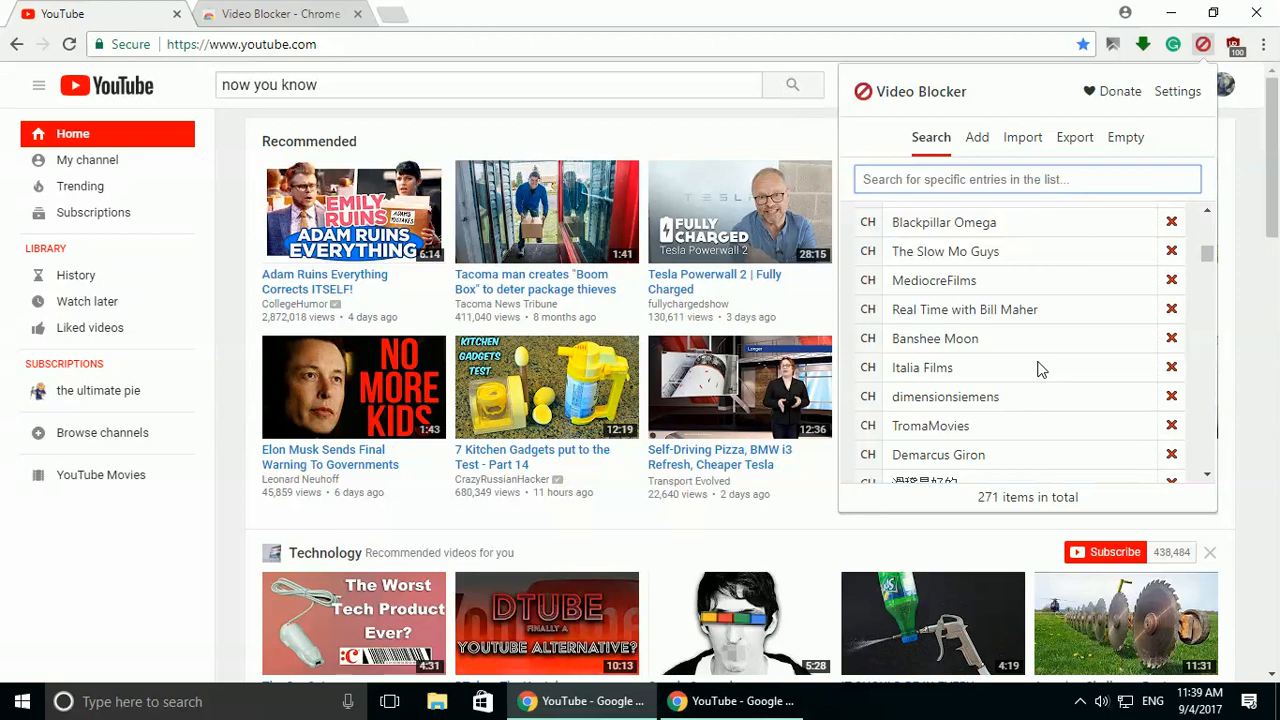
mouse_move(975, 362)
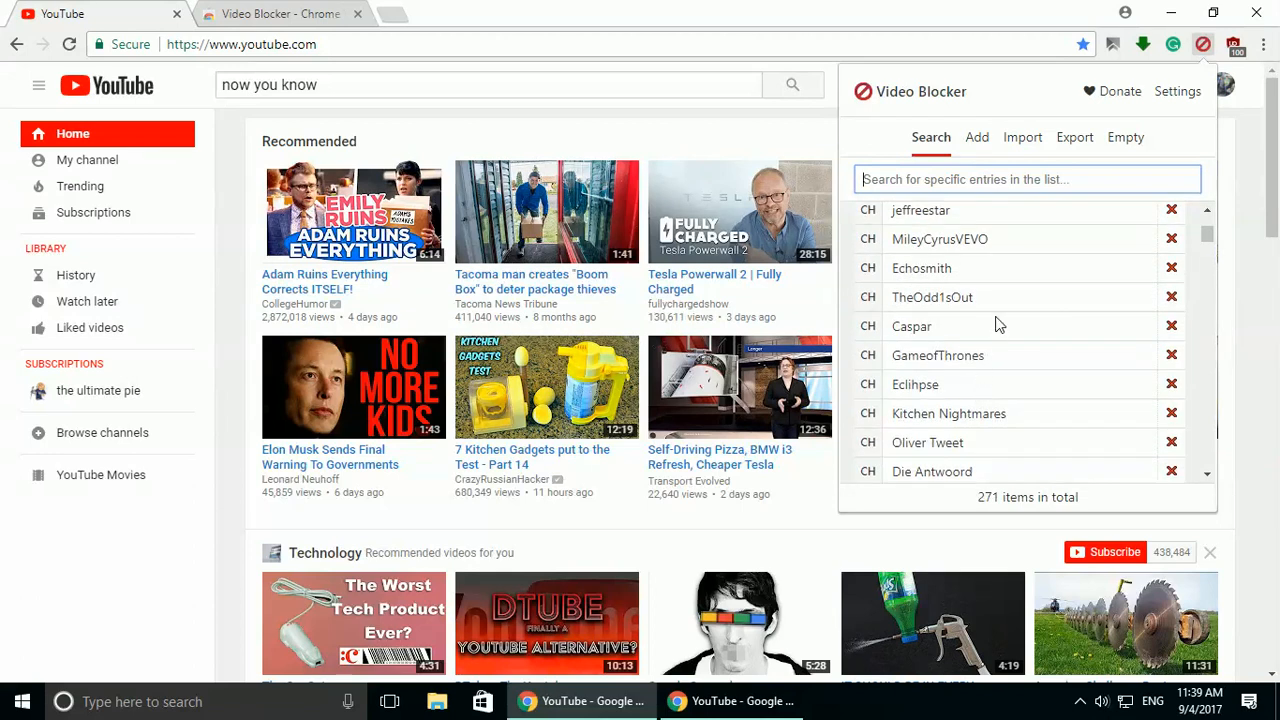
mouse_move(925, 382)
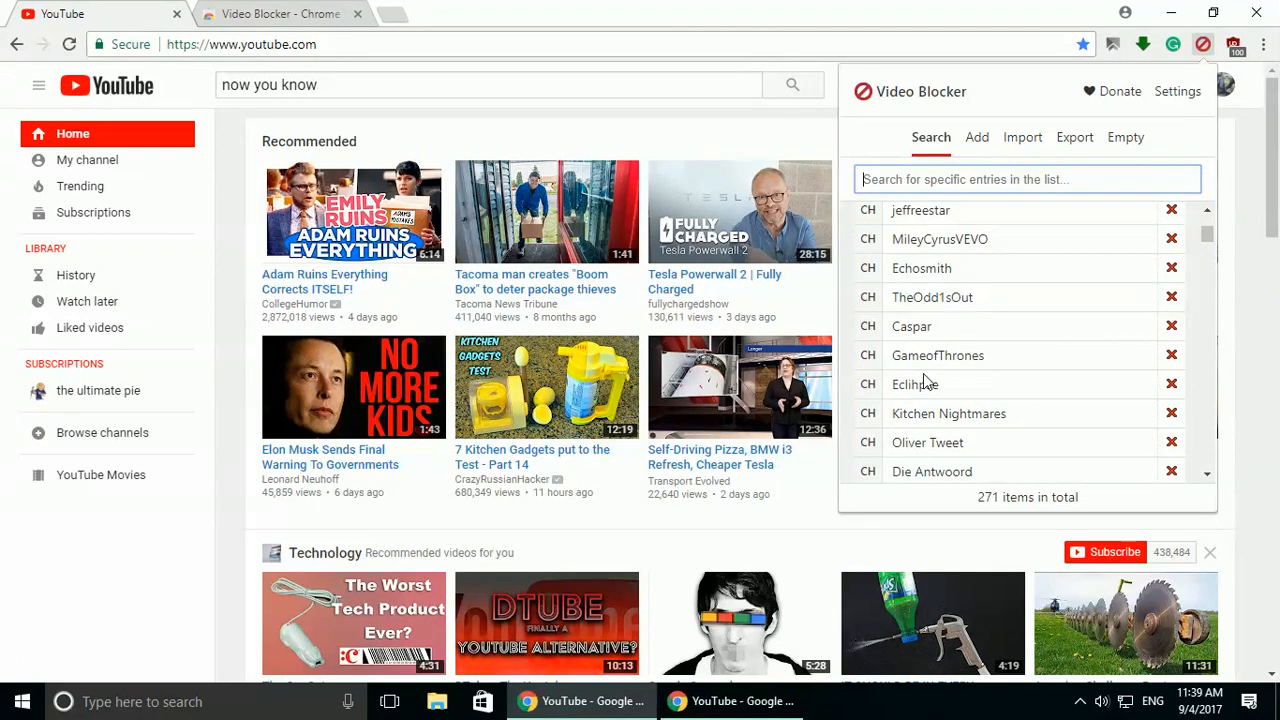
mouse_move(988, 316)
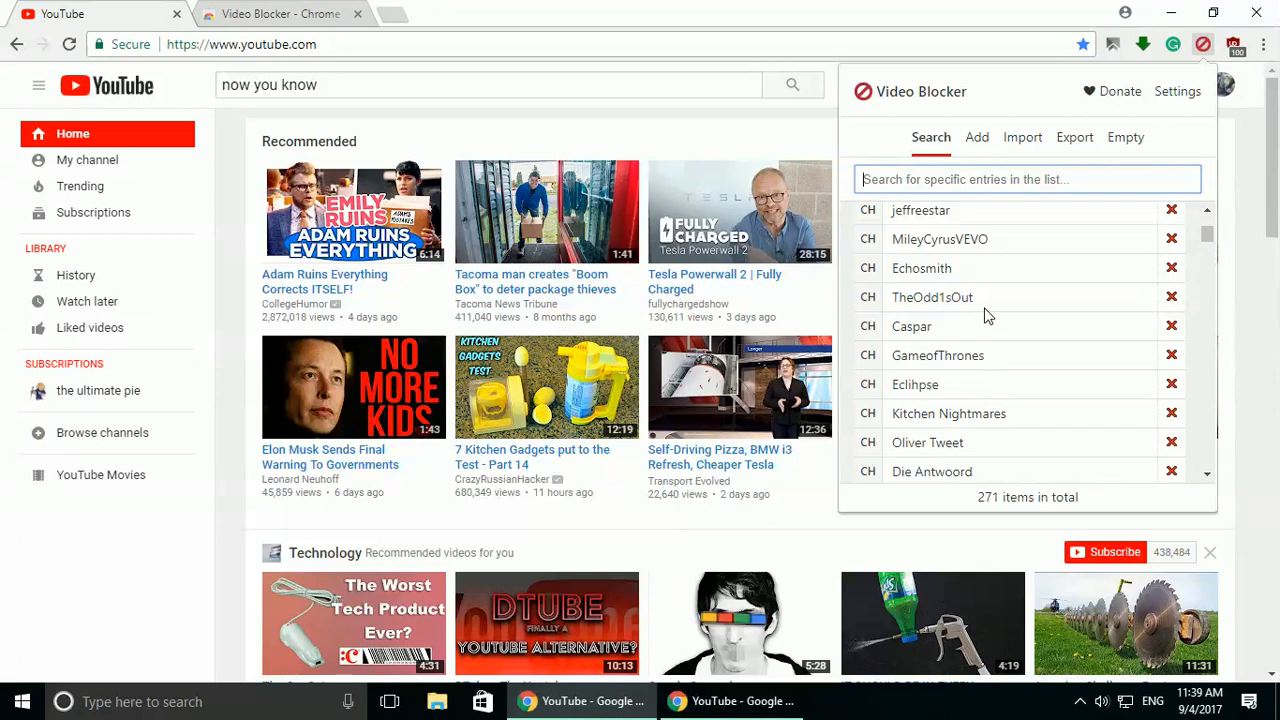
mouse_move(1030, 371)
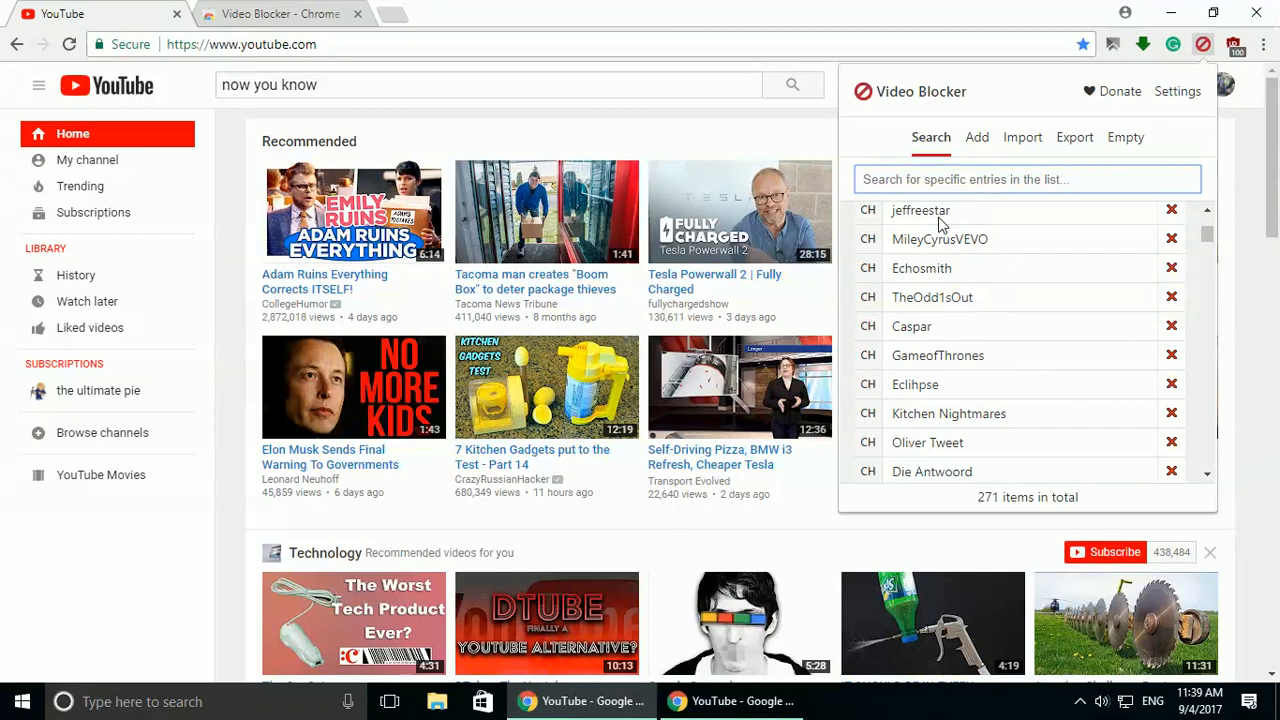
Step: Dismiss the Video Blocker popup and show 'now you know' search suggestions
click(490, 85)
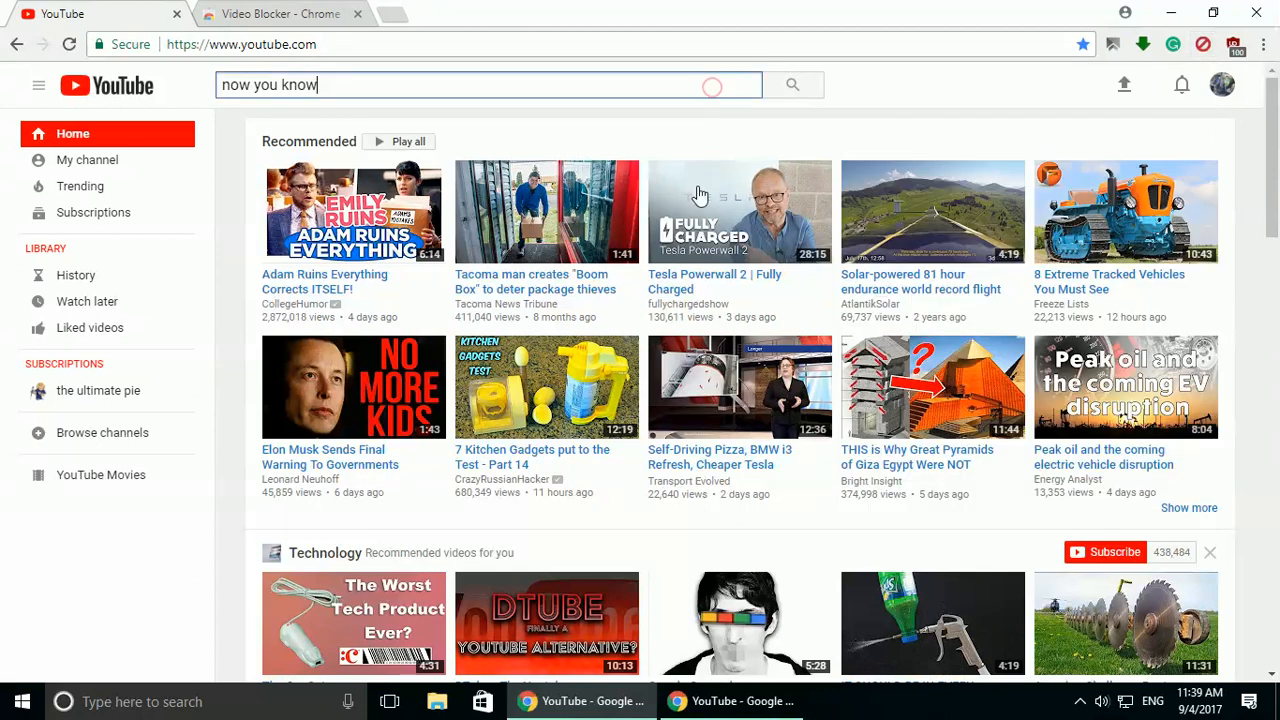
click(485, 85)
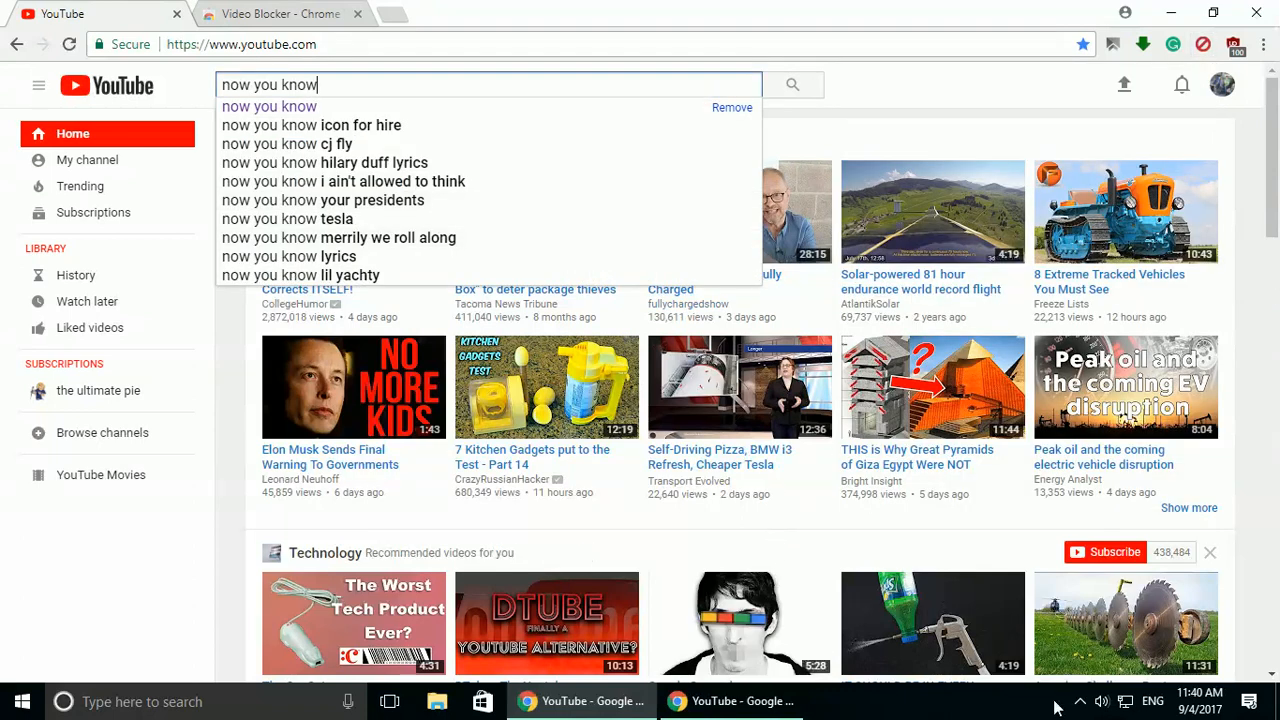